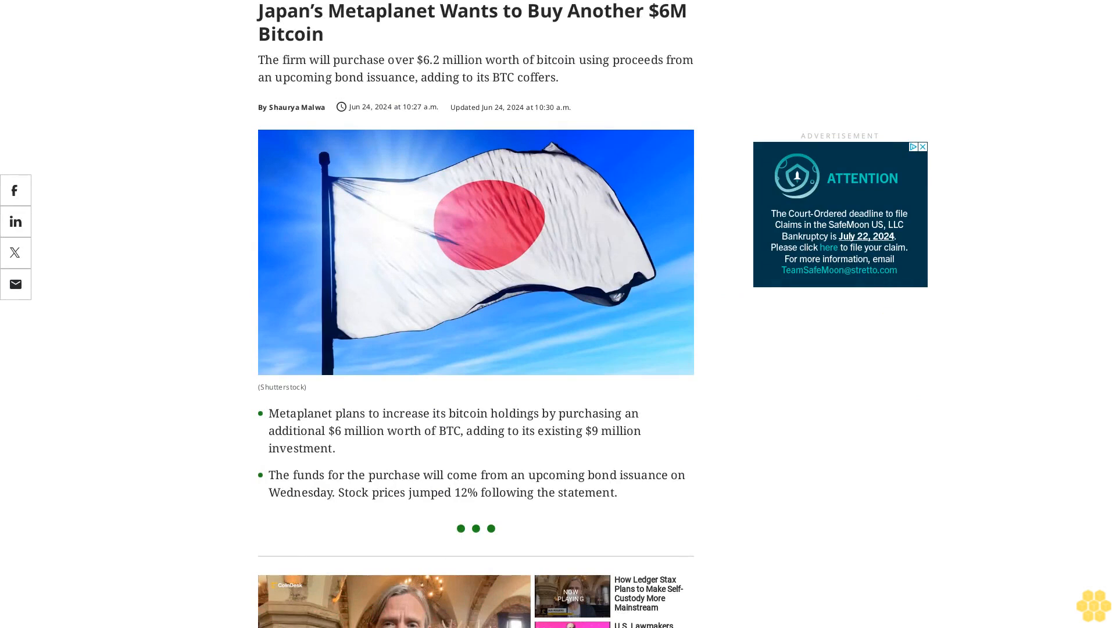
scroll("down", 3)
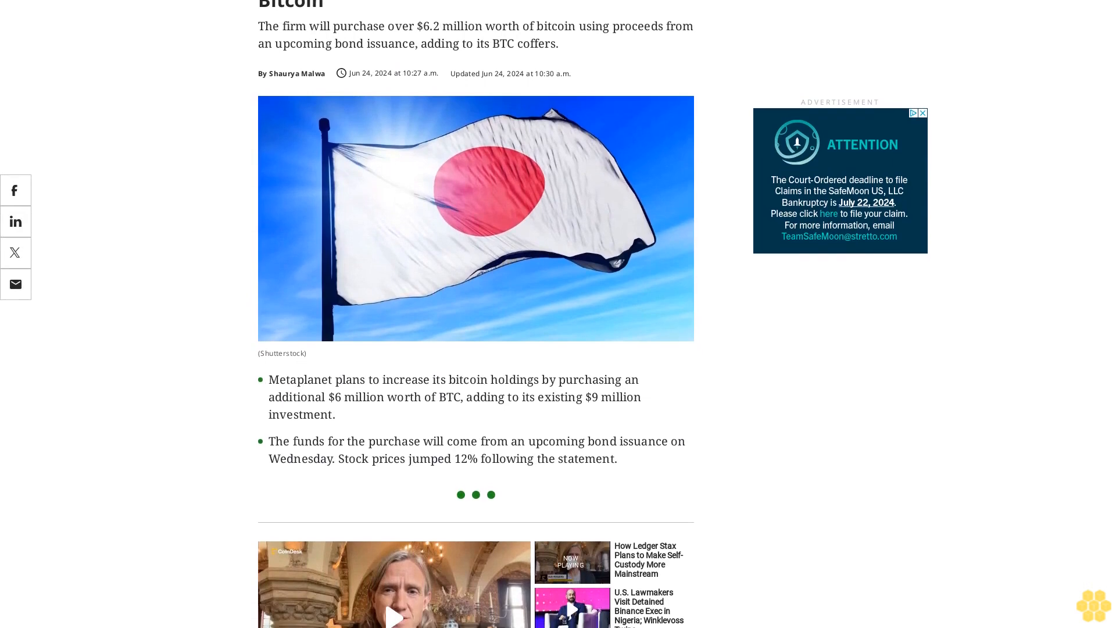
scroll("down", 3)
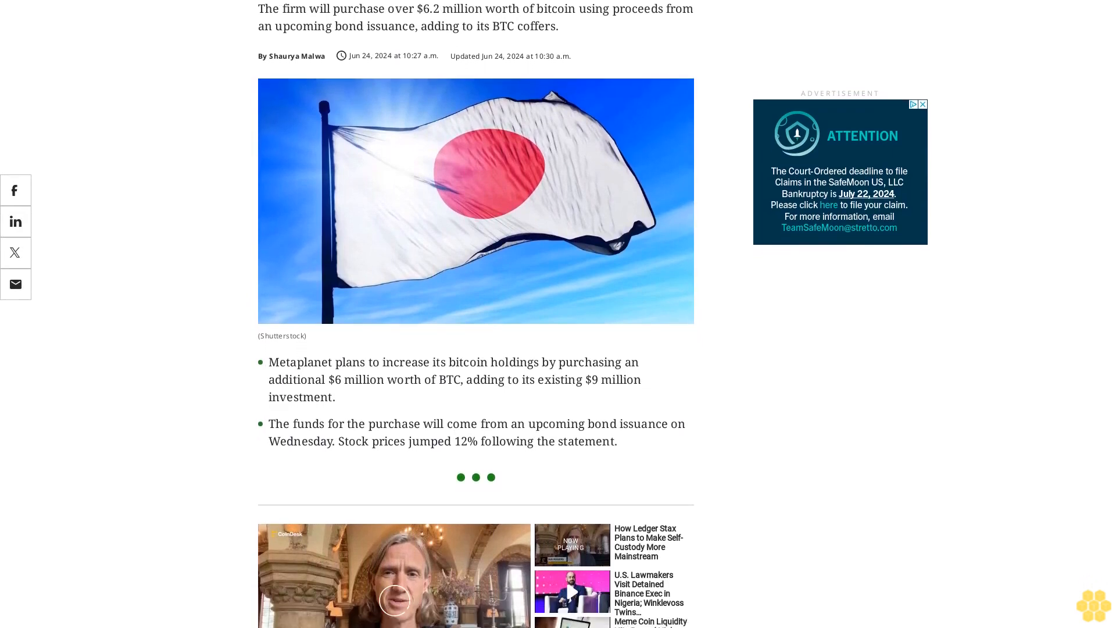
scroll("down", 3)
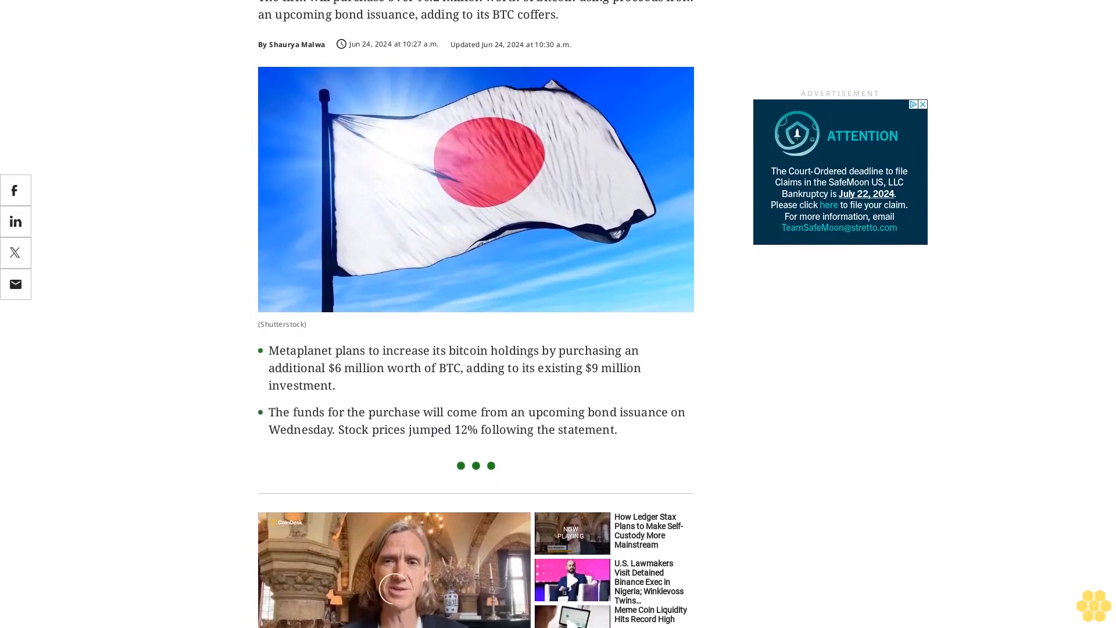
scroll("down", 3)
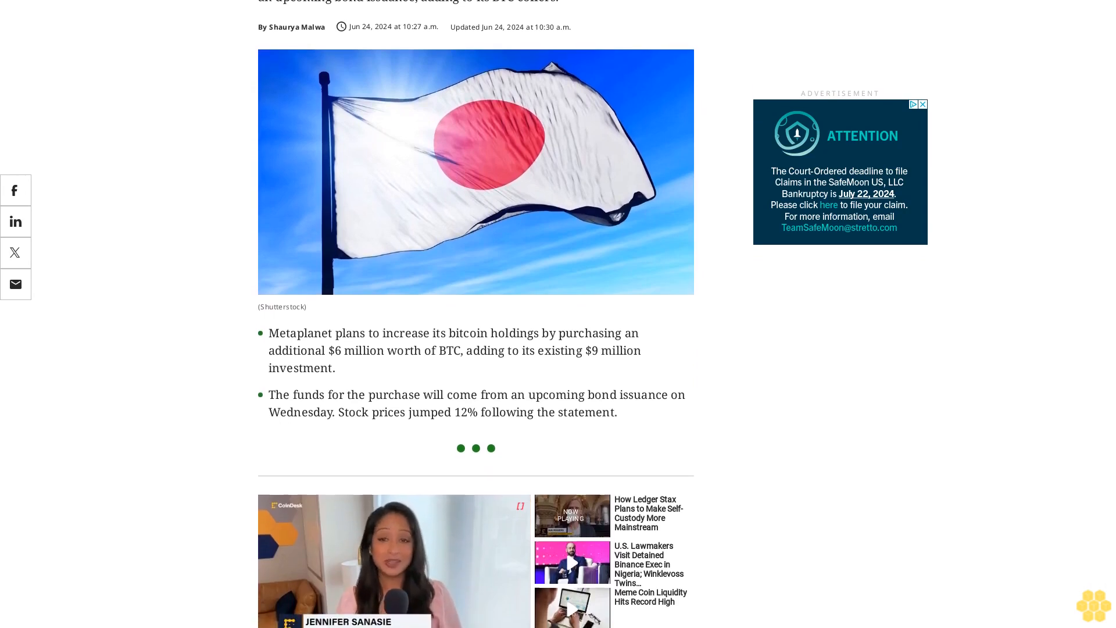
scroll("down", 3)
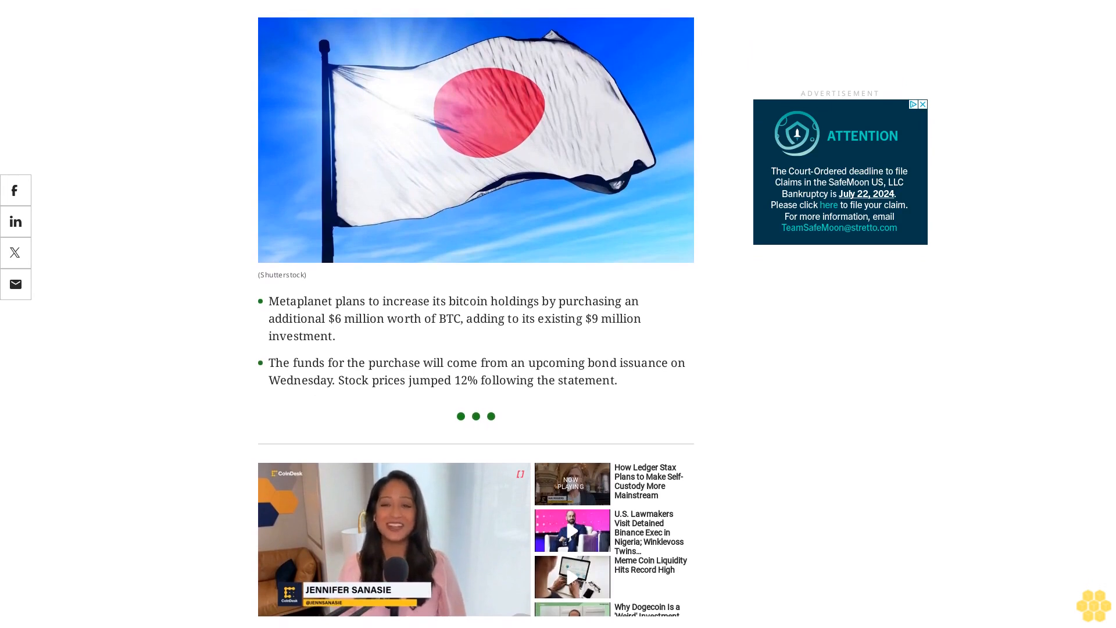
scroll("down", 3)
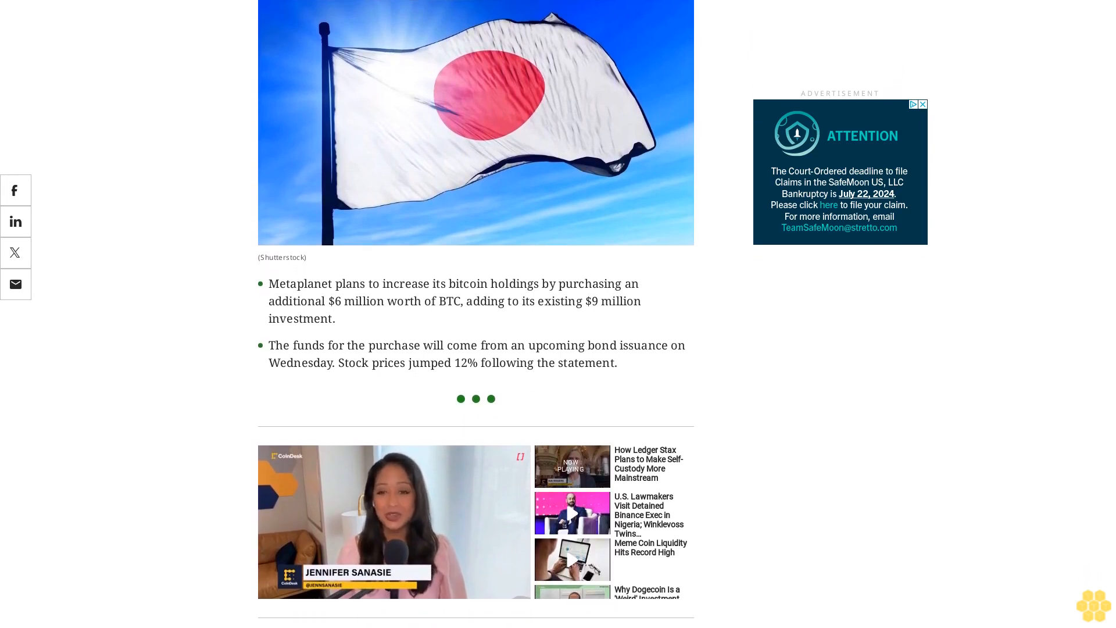
scroll("down", 3)
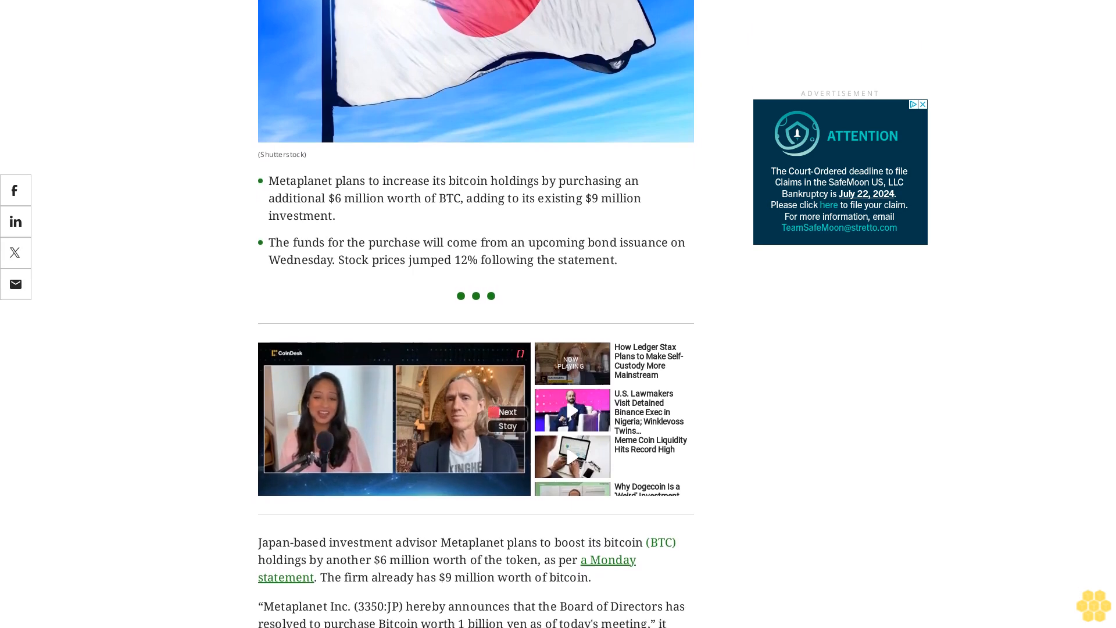
scroll("down", 3)
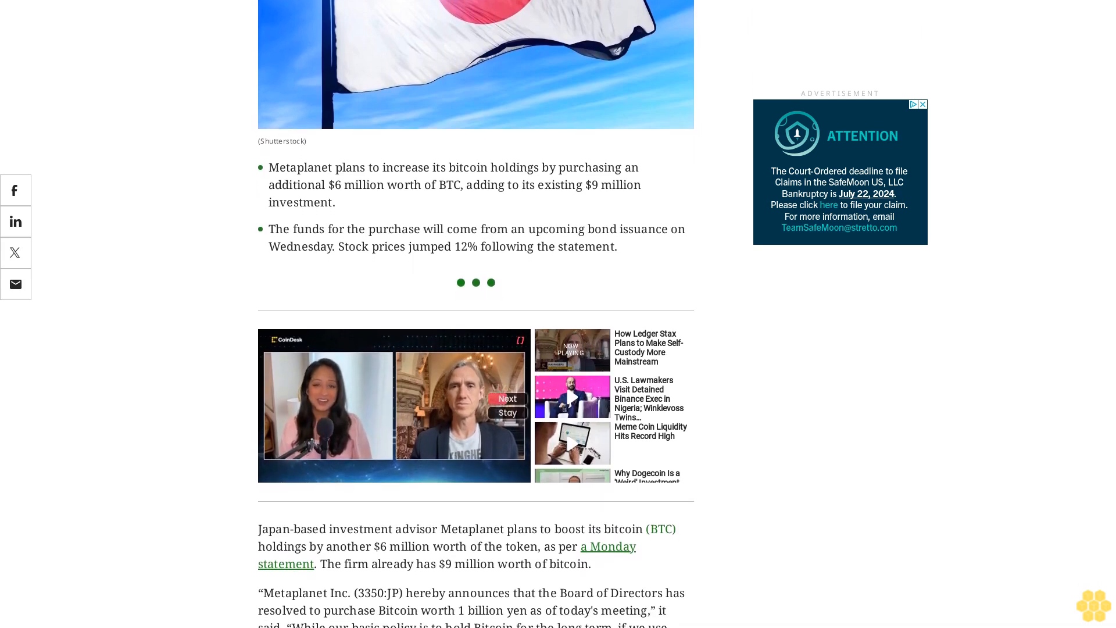
scroll("down", 3)
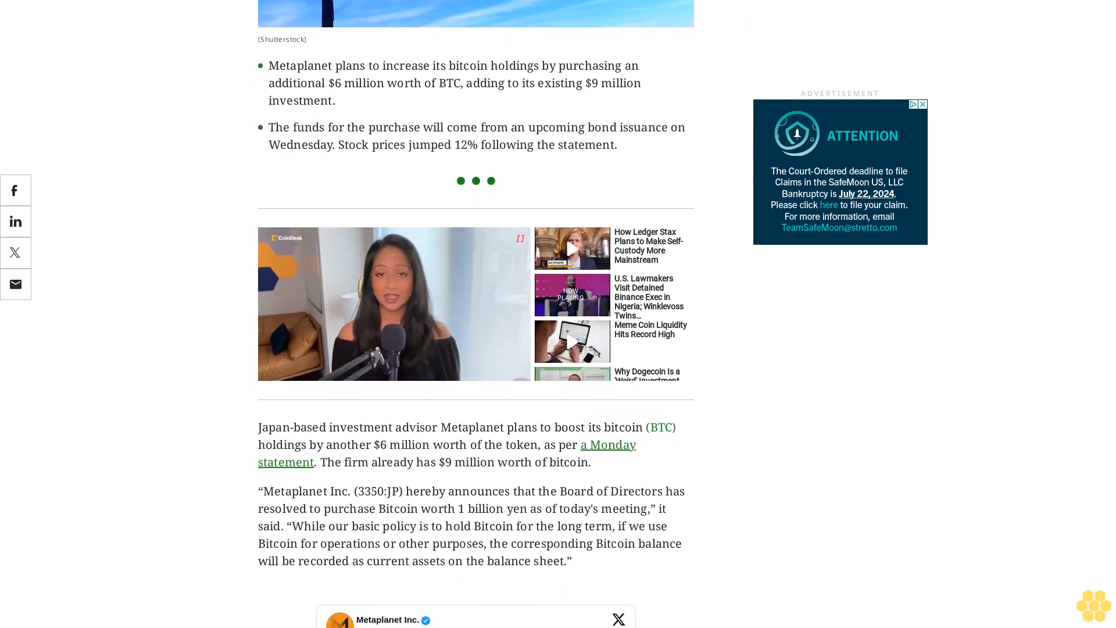
scroll("down", 3)
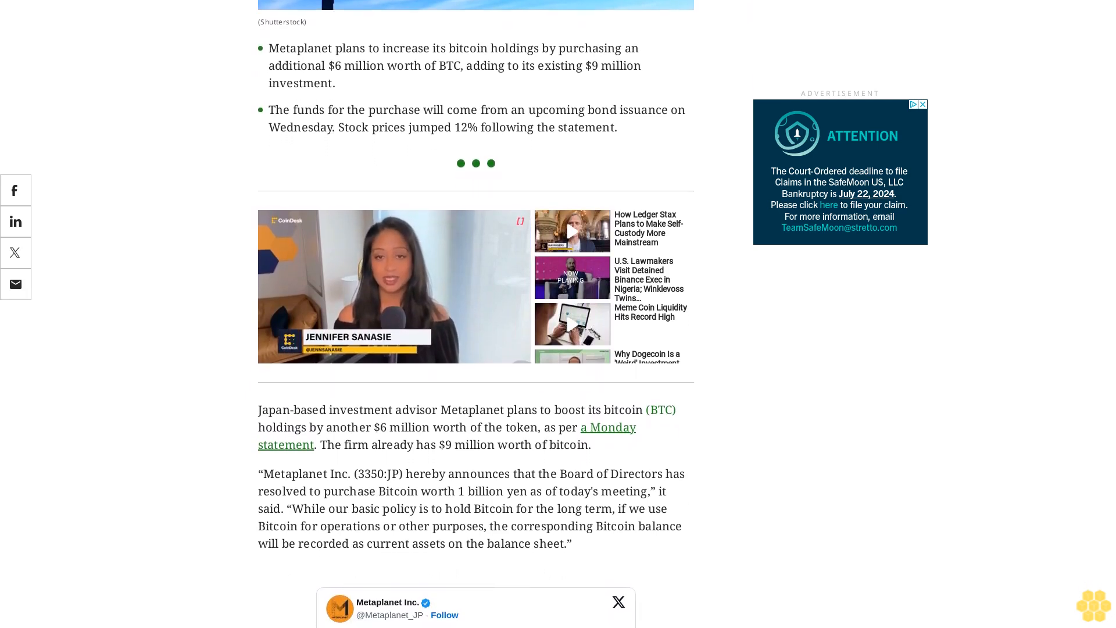
scroll("down", 3)
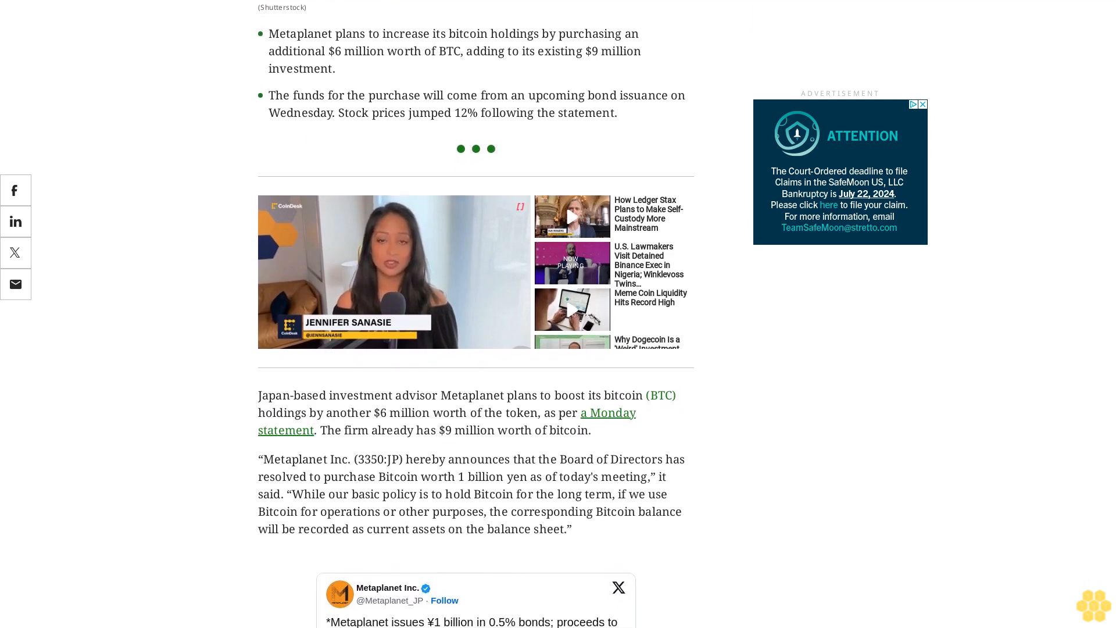
scroll("down", 3)
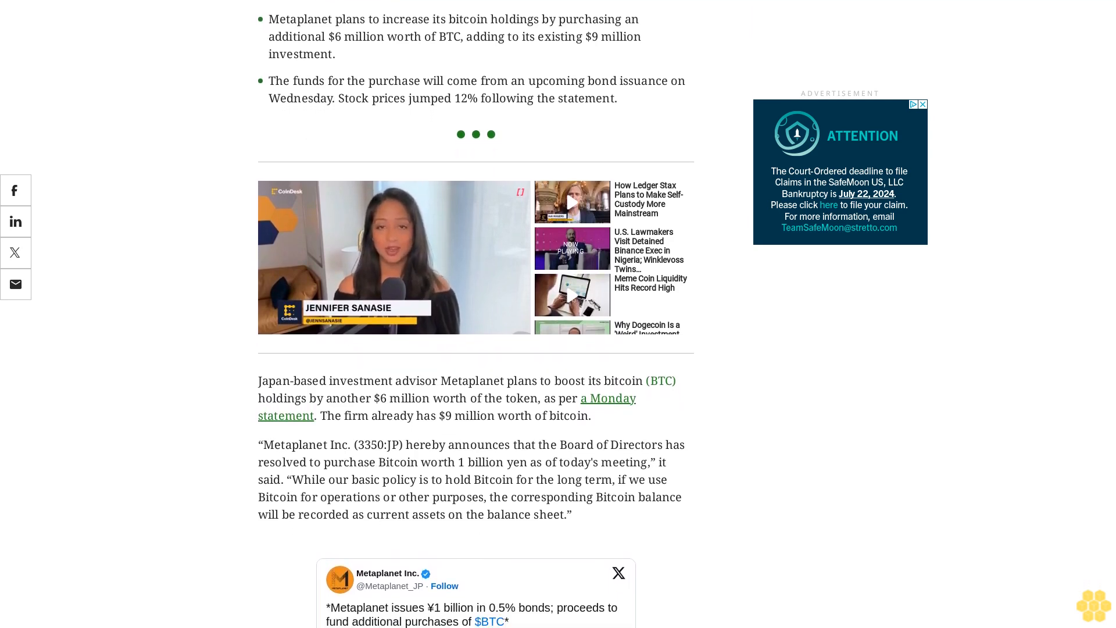
scroll("down", 3)
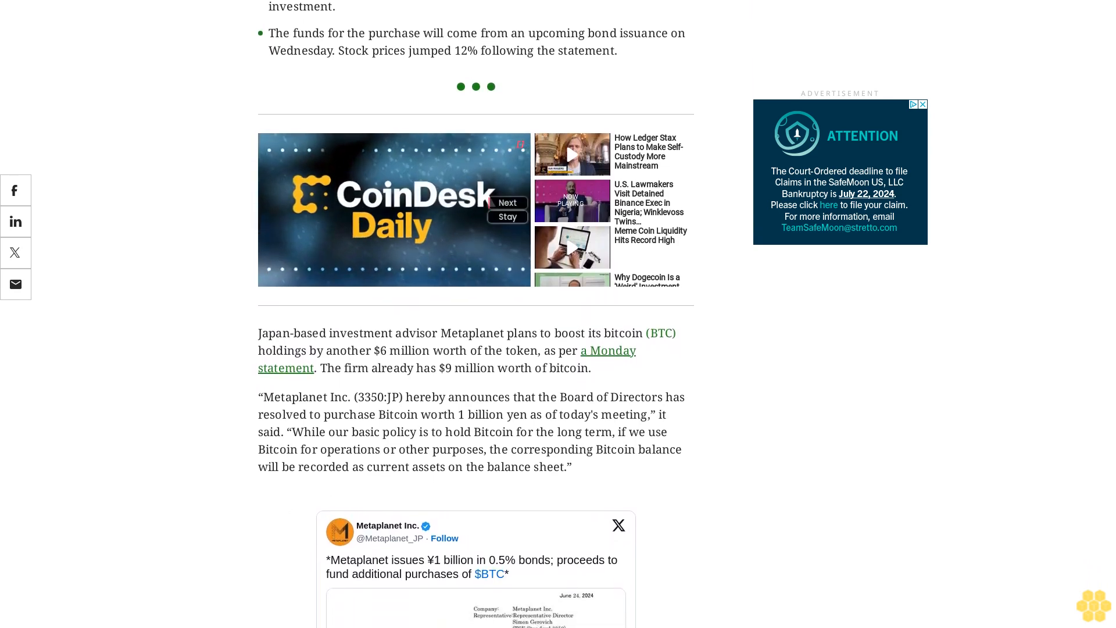
scroll("down", 3)
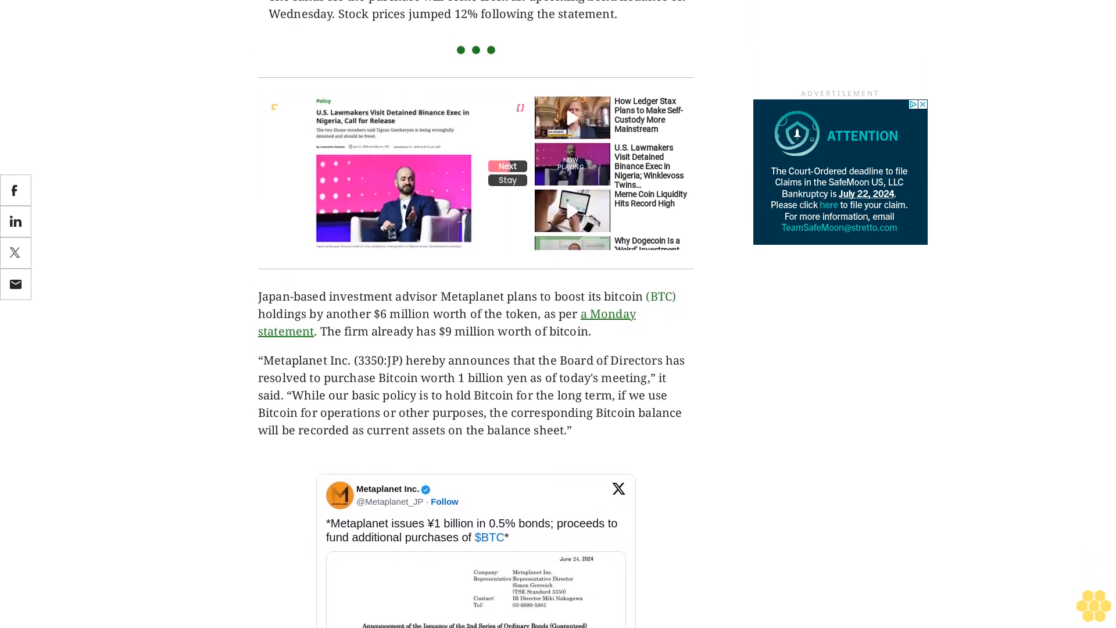
scroll("down", 3)
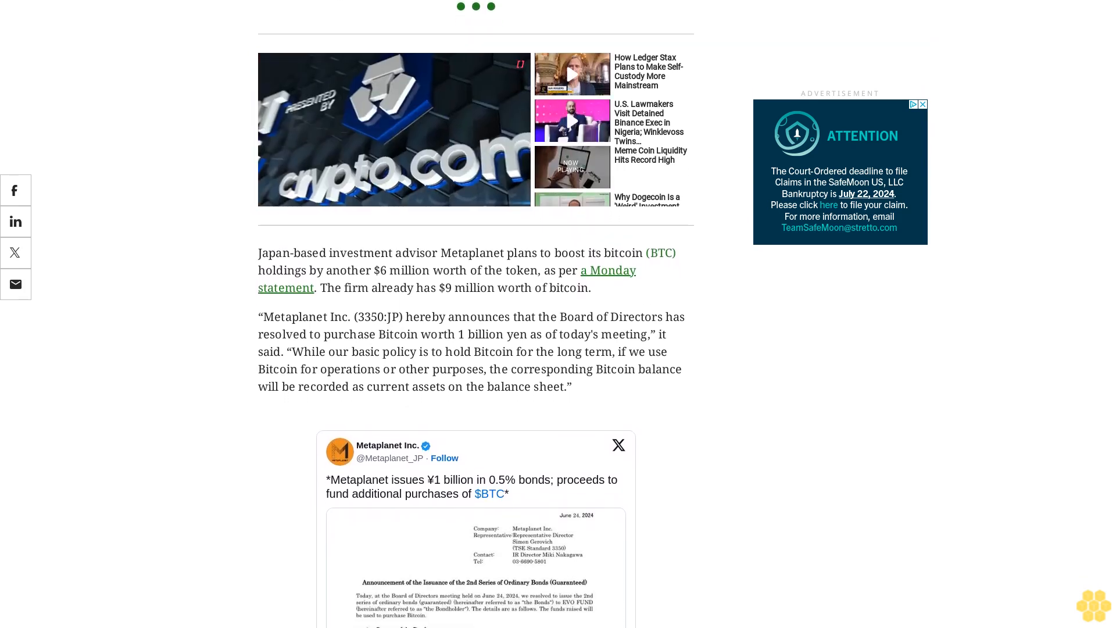
scroll("down", 3)
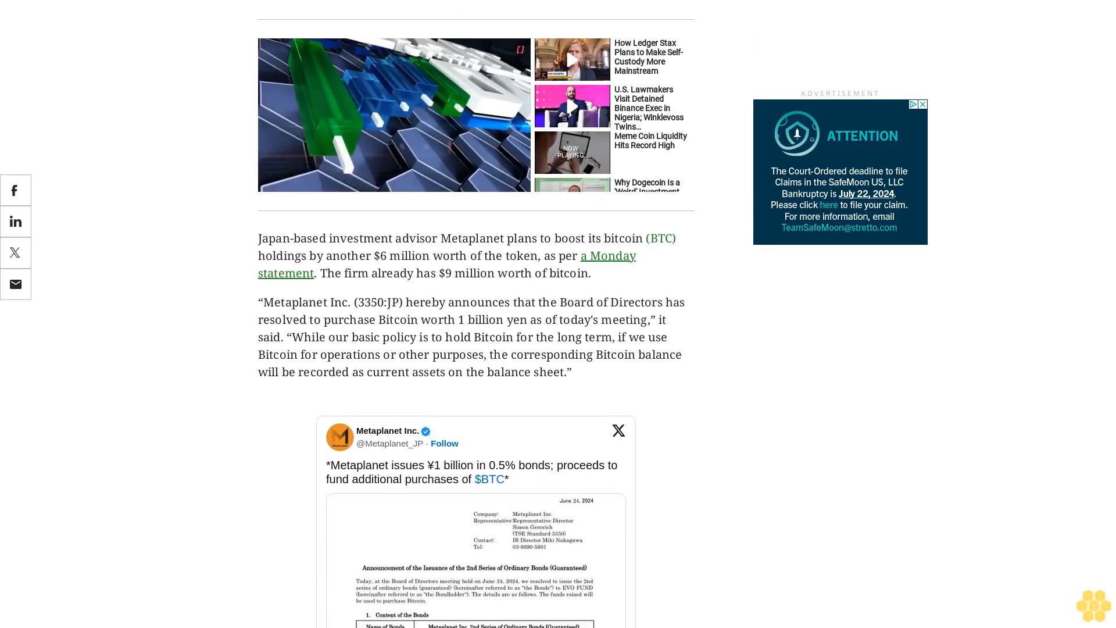
scroll("down", 3)
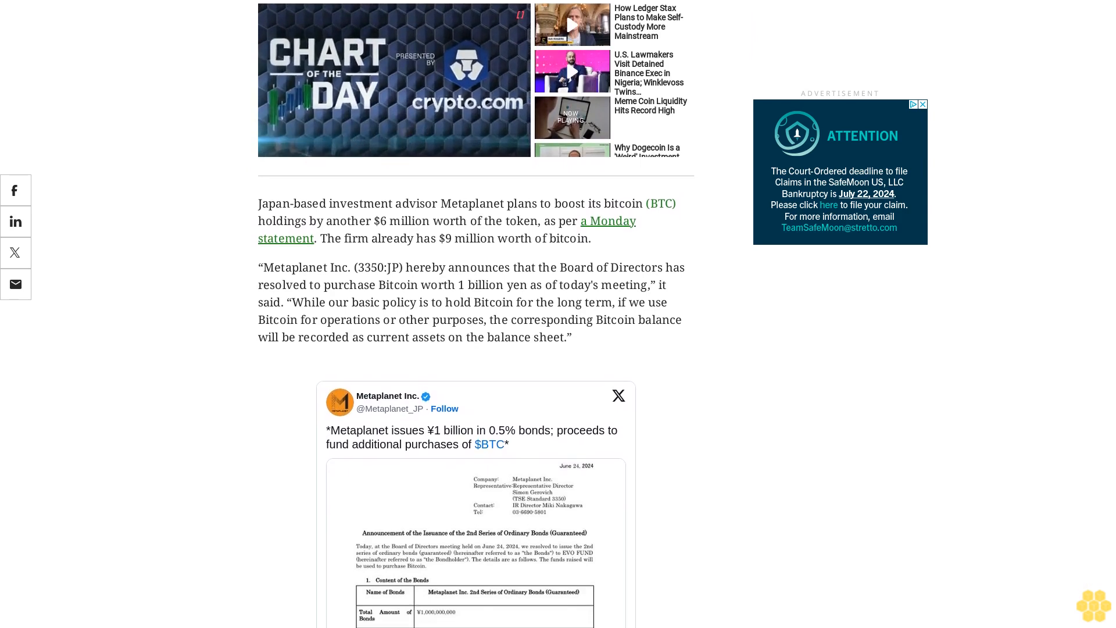
scroll("down", 3)
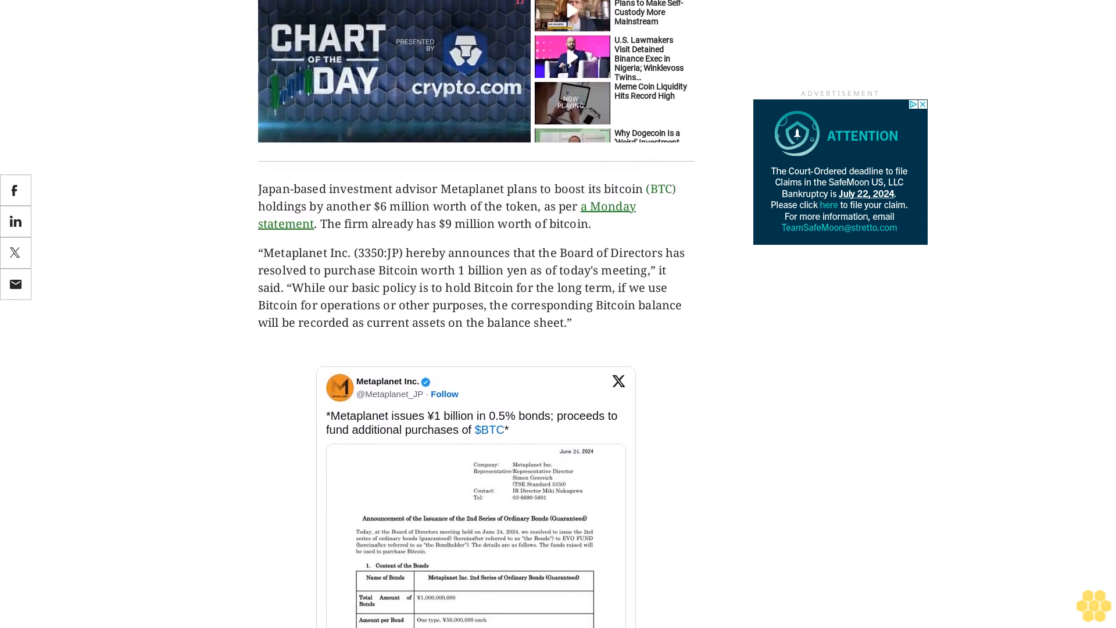
scroll("down", 3)
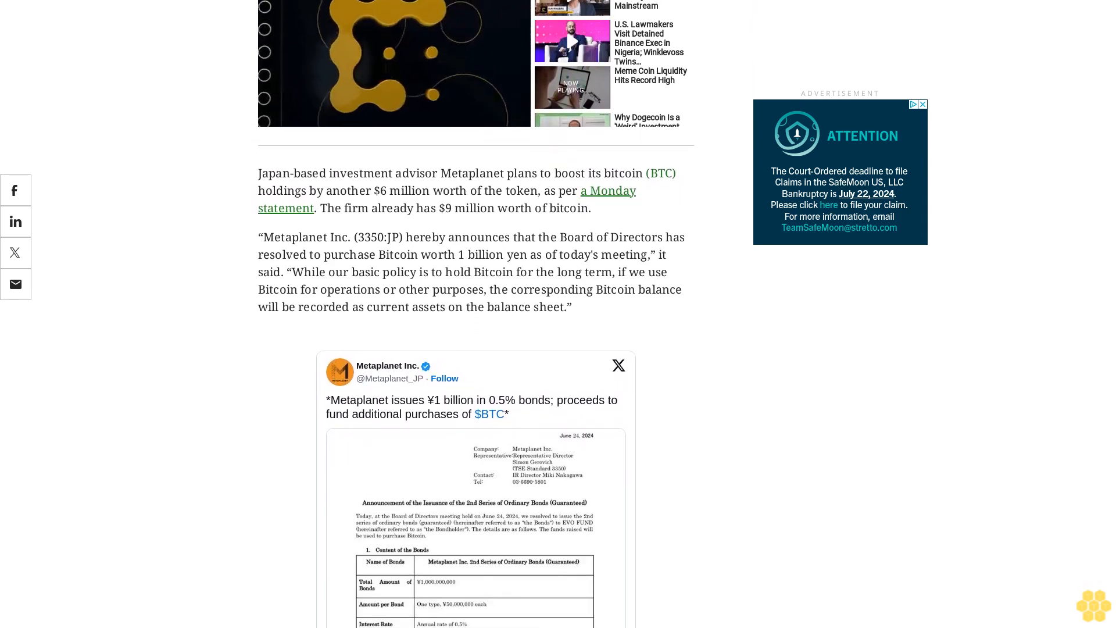
scroll("down", 3)
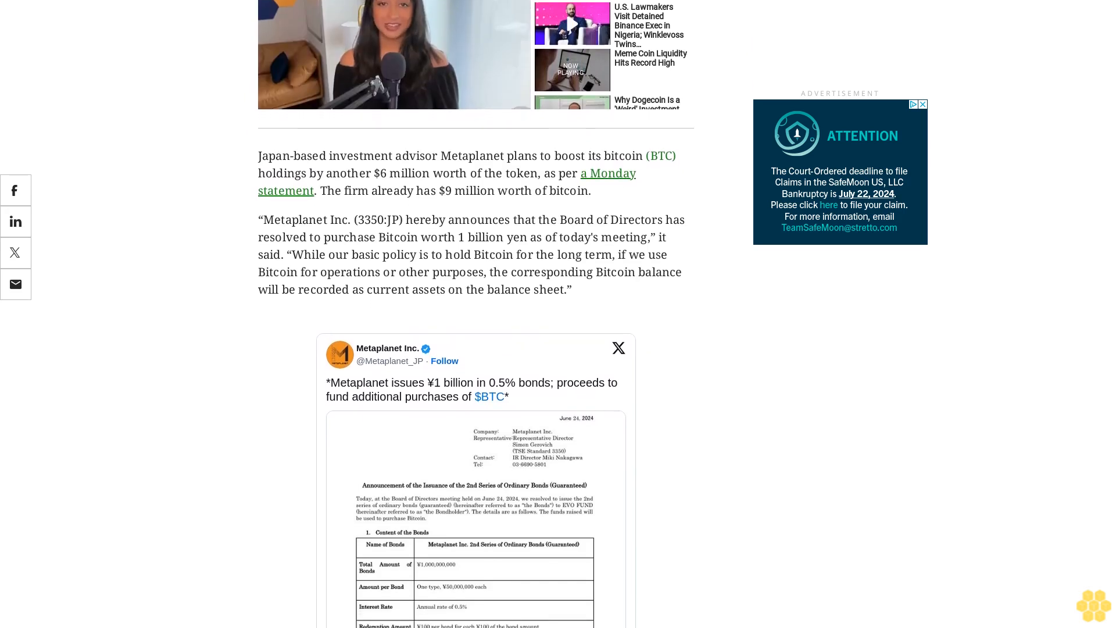
scroll("down", 3)
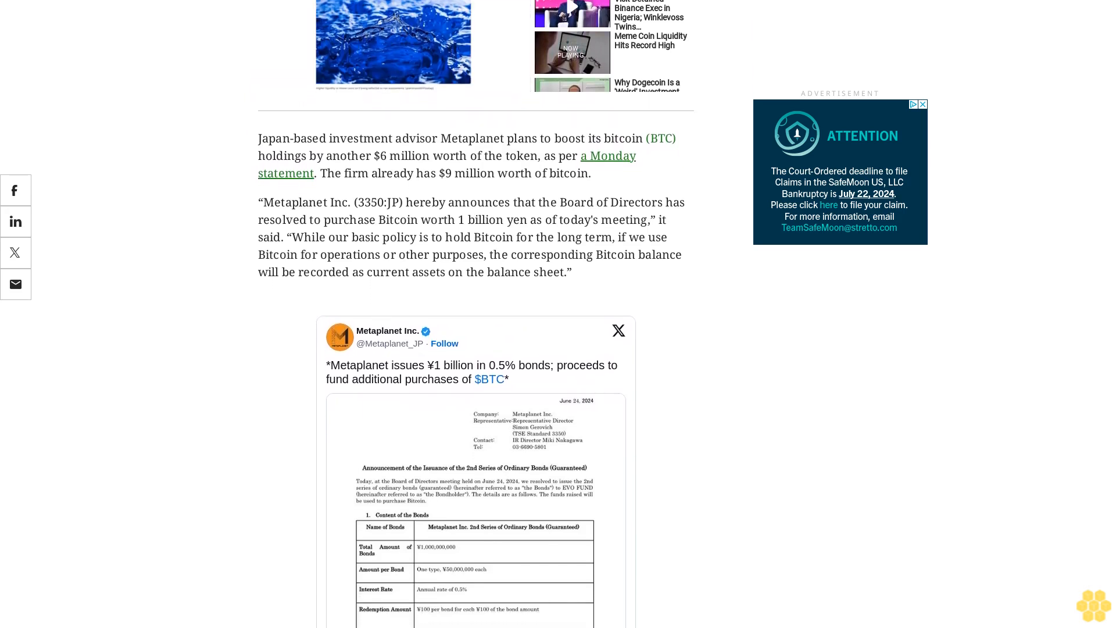
scroll("down", 3)
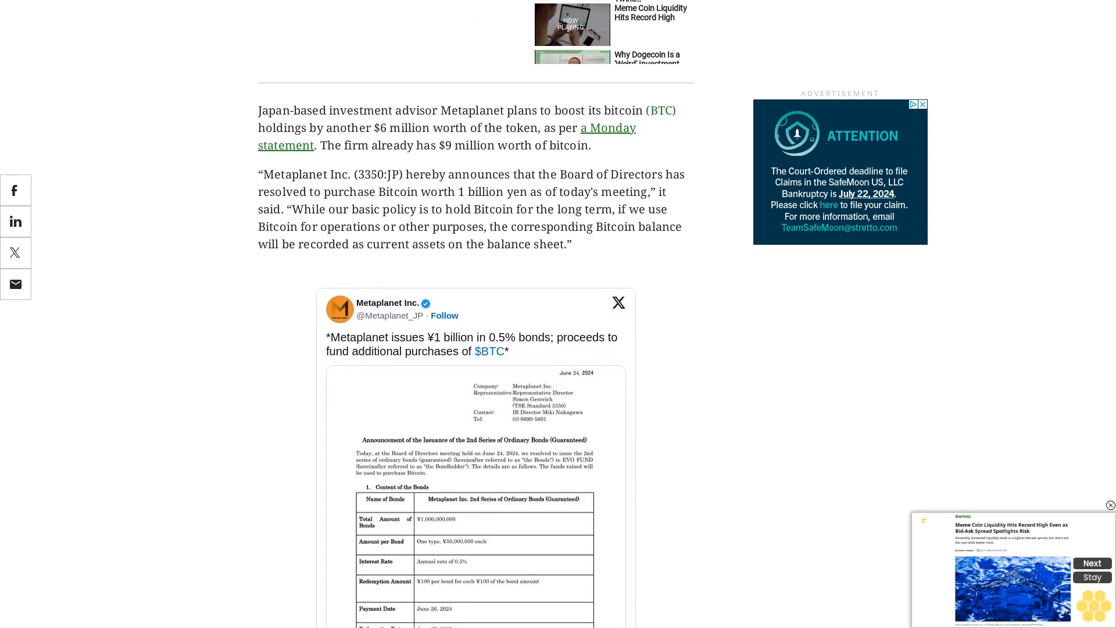
scroll("down", 3)
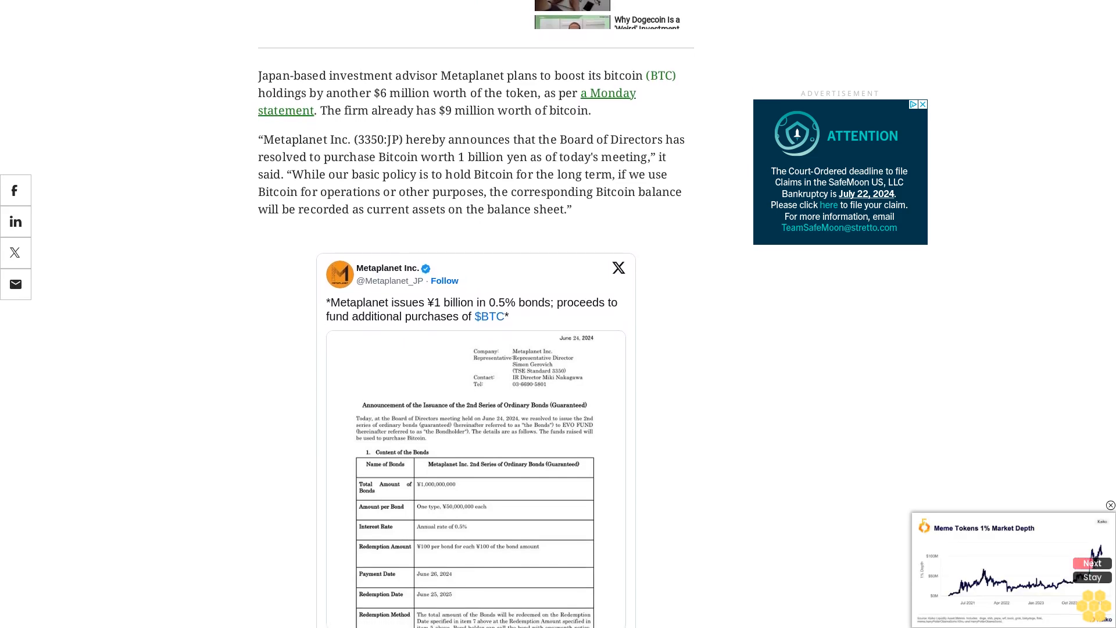
scroll("down", 3)
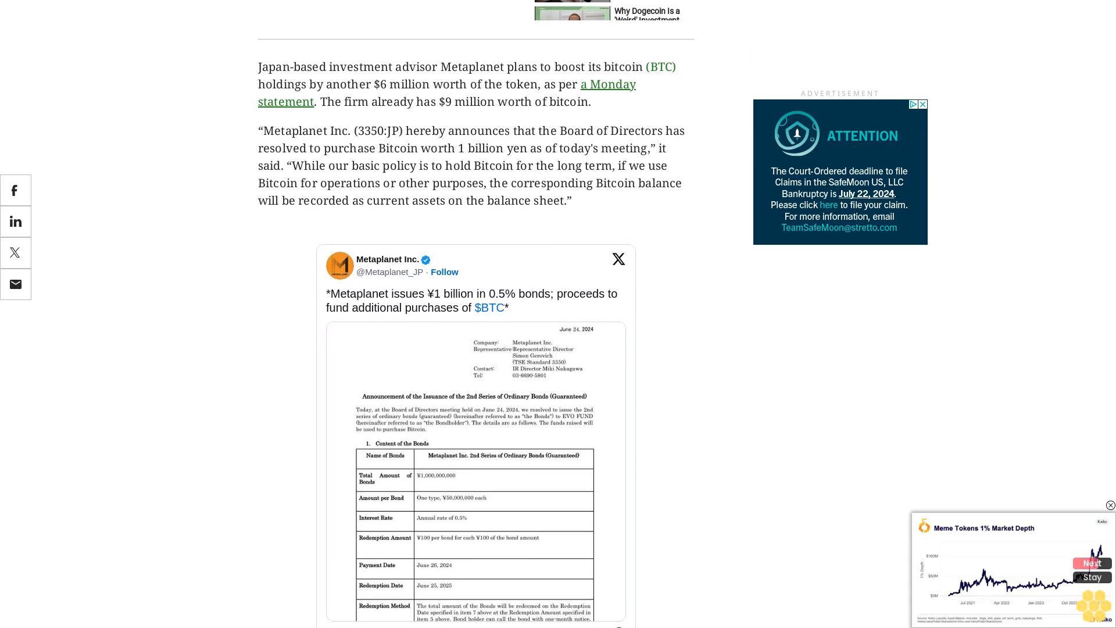
scroll("down", 3)
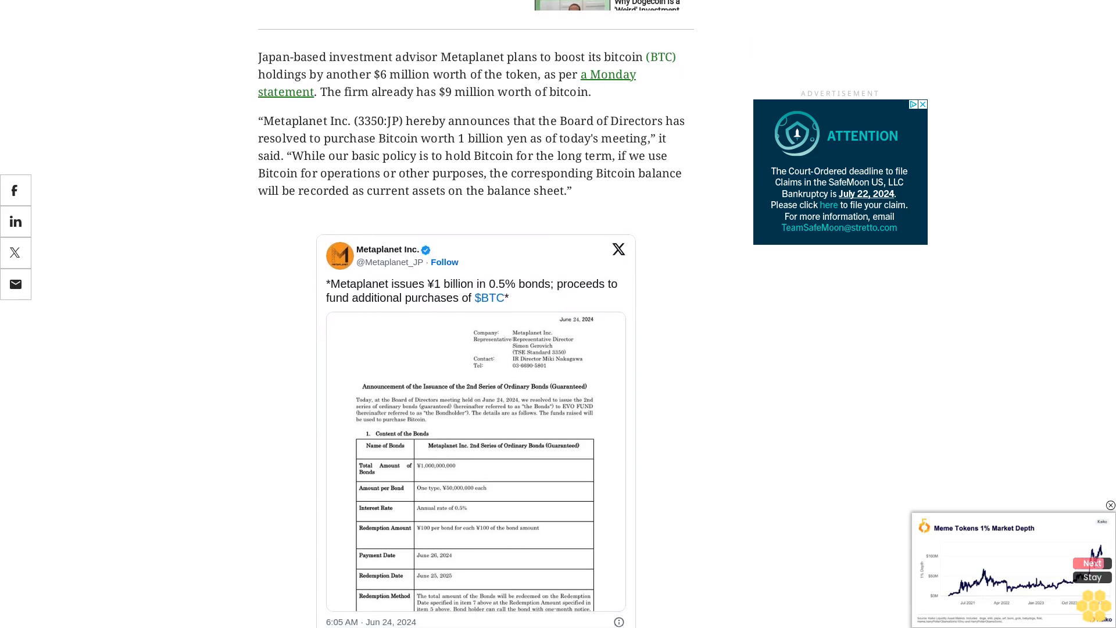
scroll("down", 3)
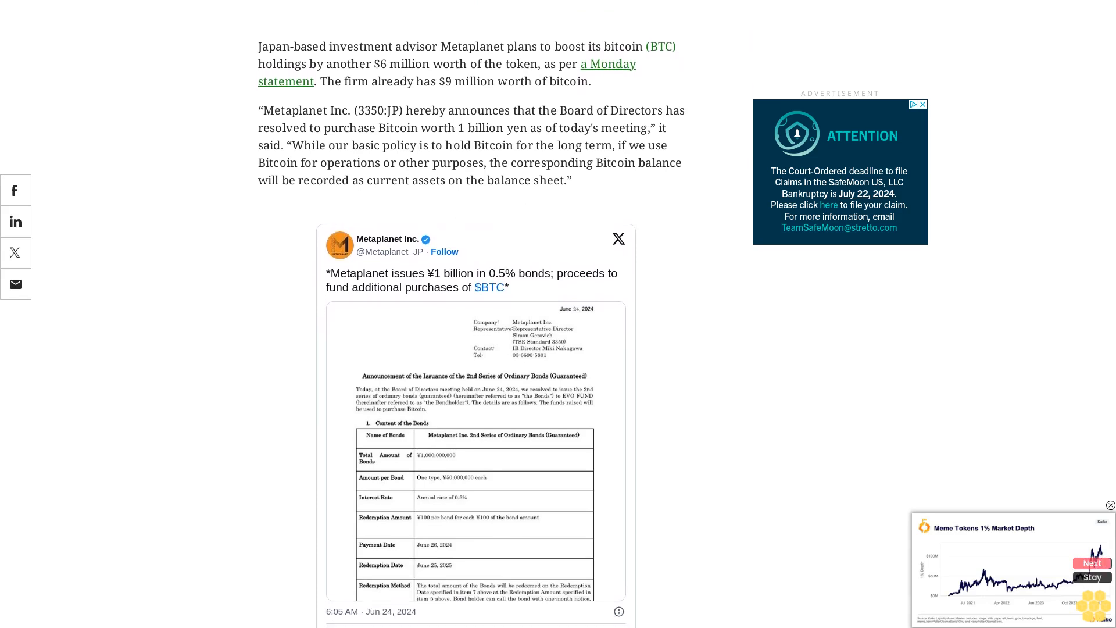
scroll("down", 3)
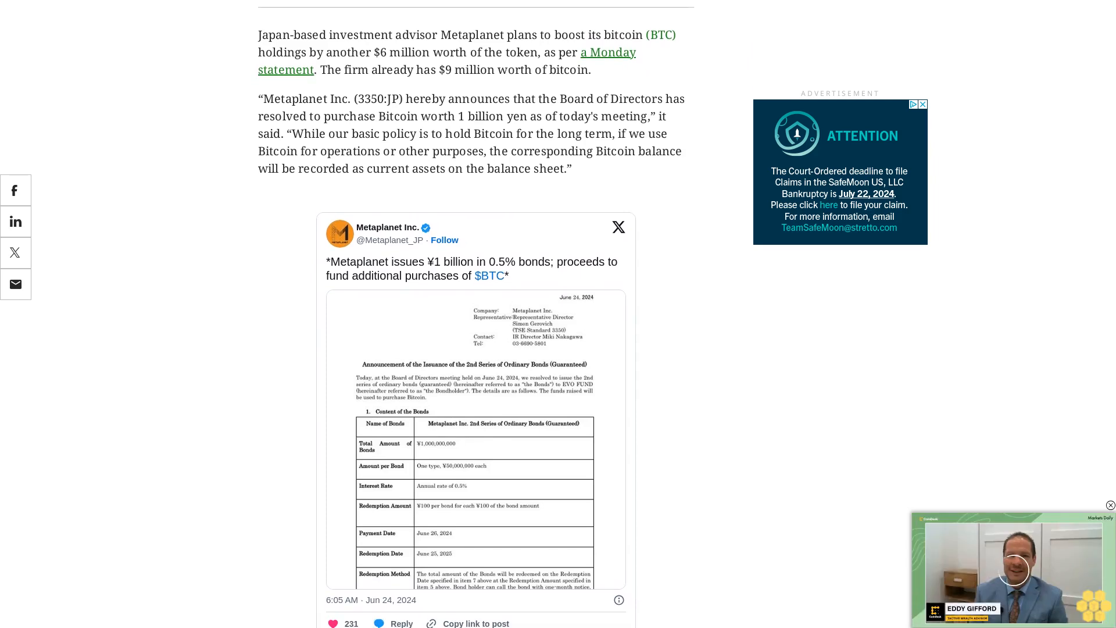
scroll("down", 3)
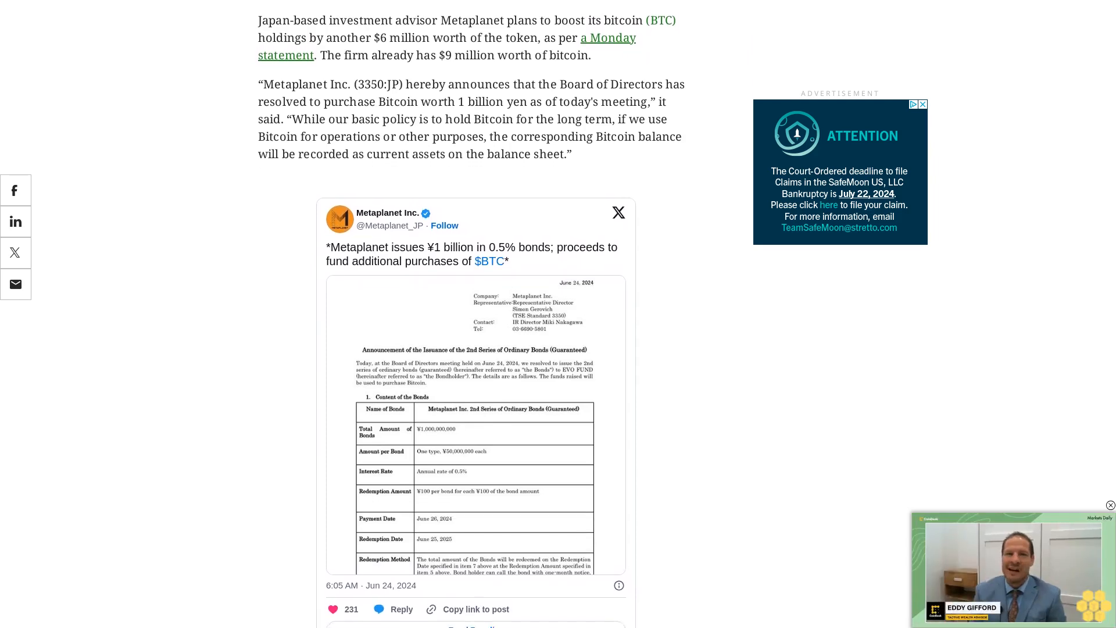